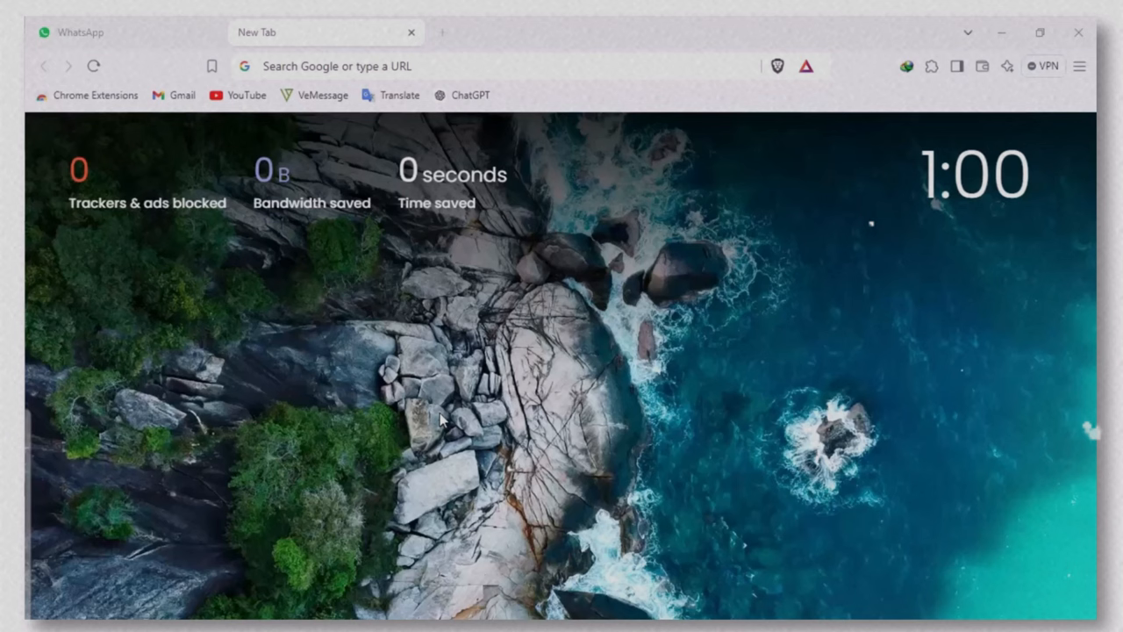
# Step: Search Google in Brave for 'foocus google colab' to find the Colab notebook
pyautogui.write('fooo')
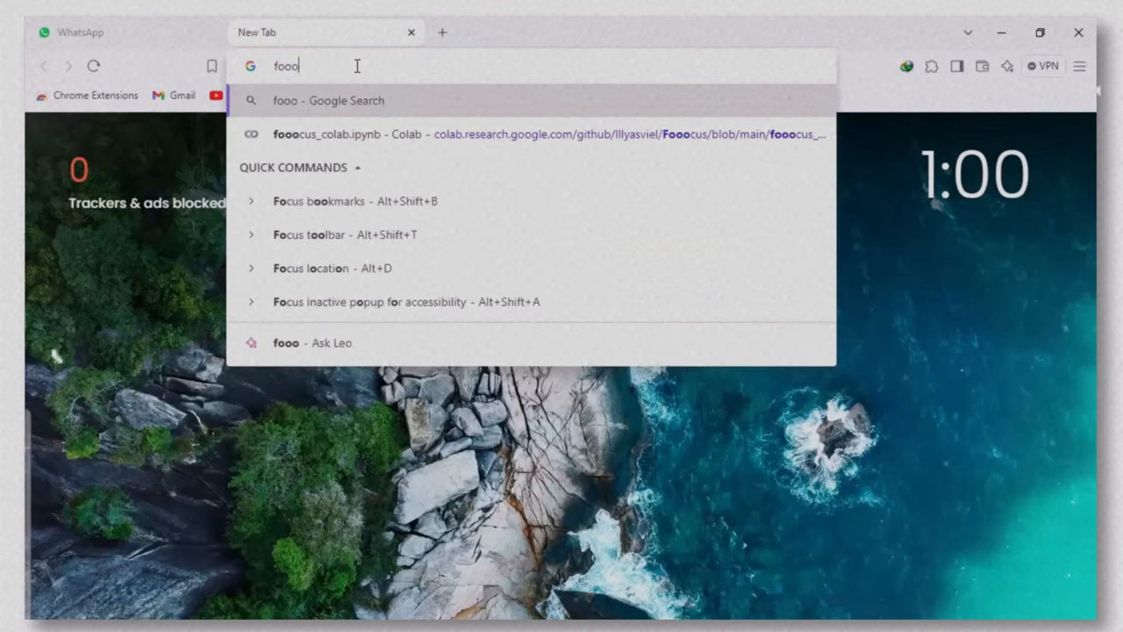
pyautogui.write('cus g')
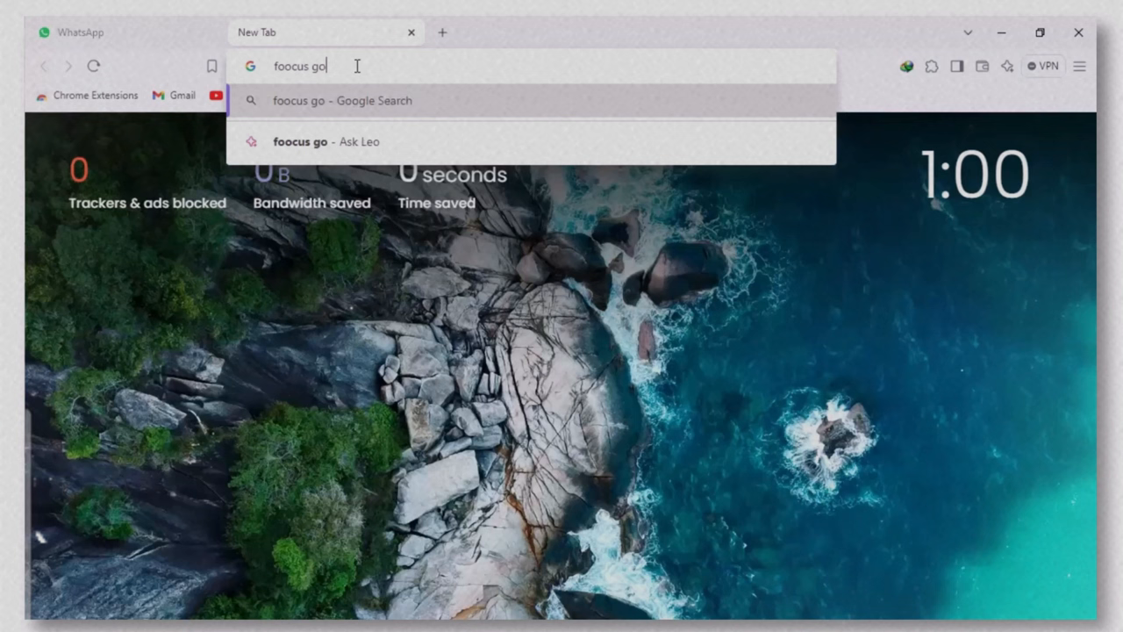
pyautogui.write('ogle cola')
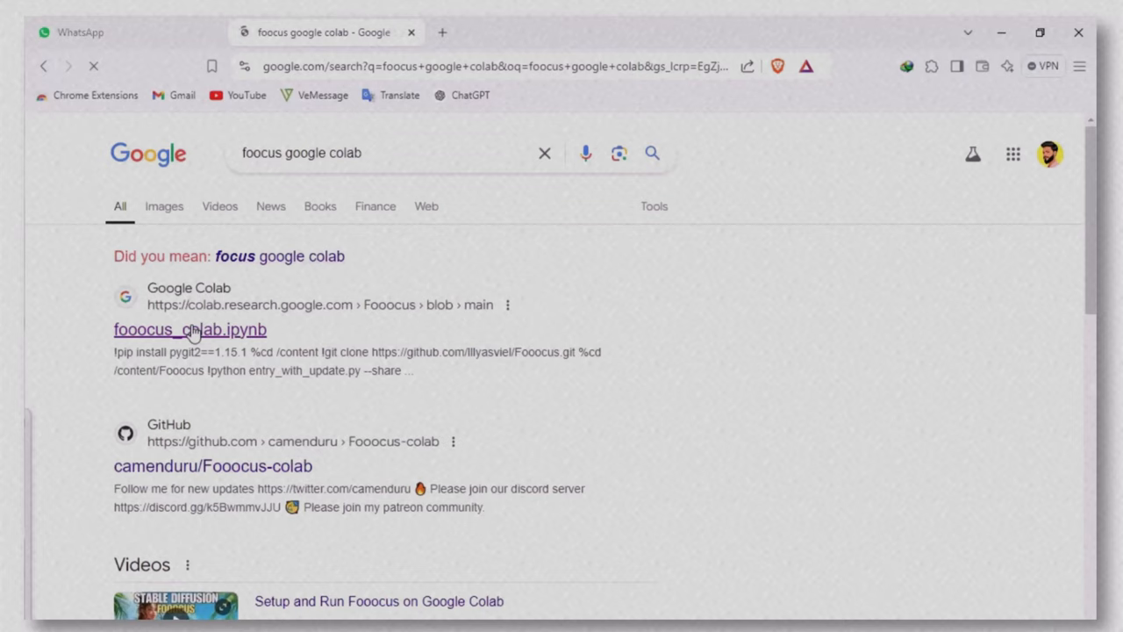
# Step: Open the fooocus_colab.ipynb notebook in Colab and connect it to a T4 GPU runtime
pyautogui.click(189, 330)
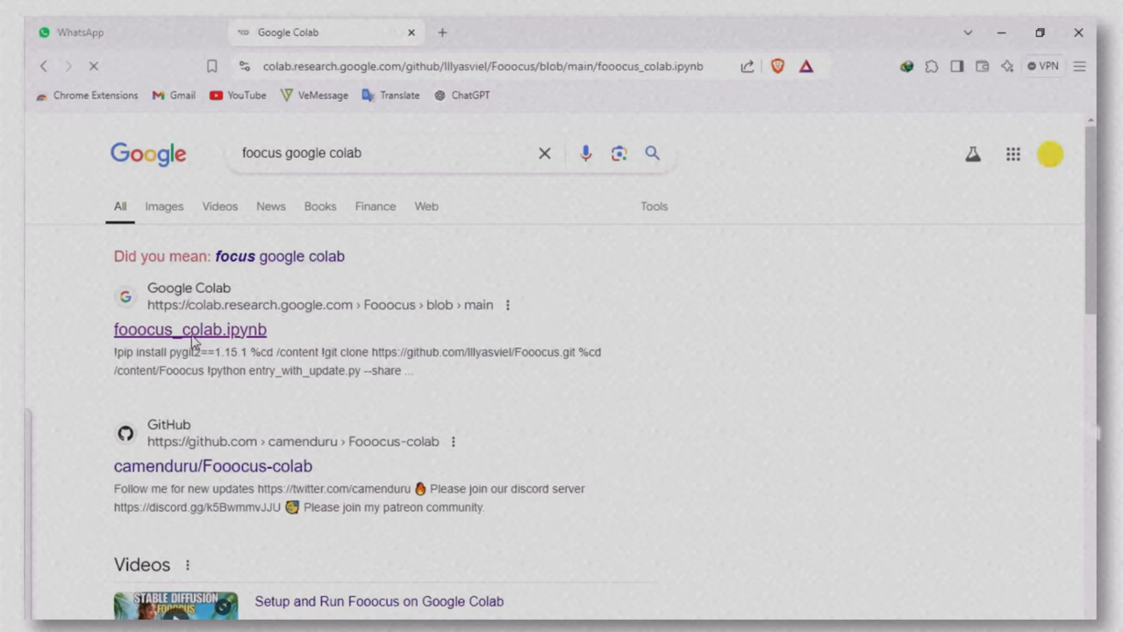
pyautogui.click(189, 330)
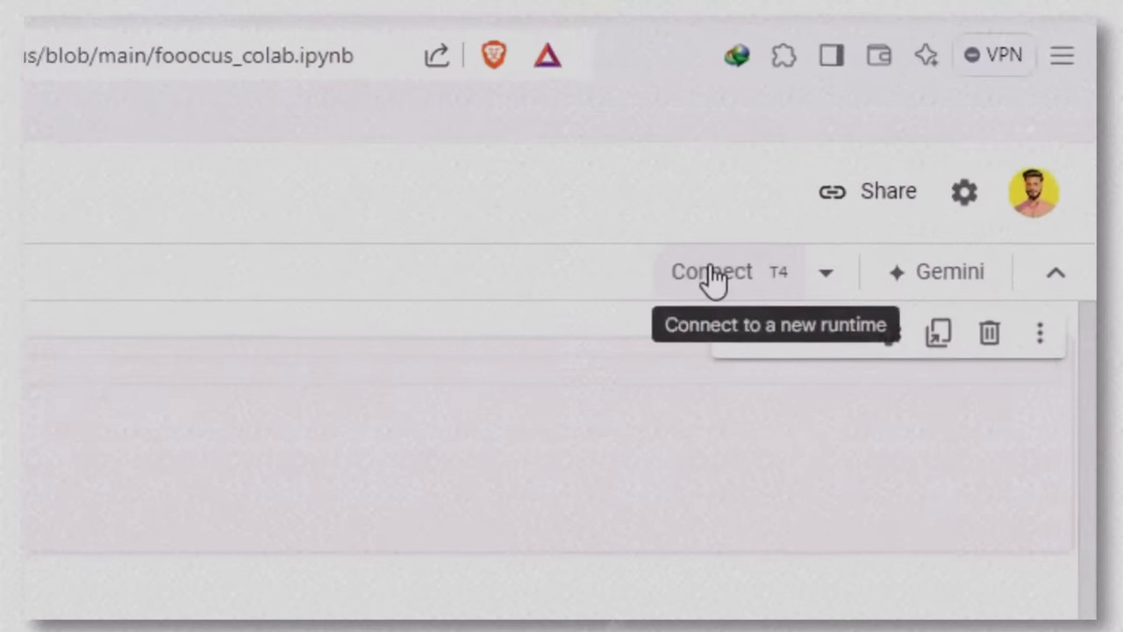
pyautogui.click(711, 270)
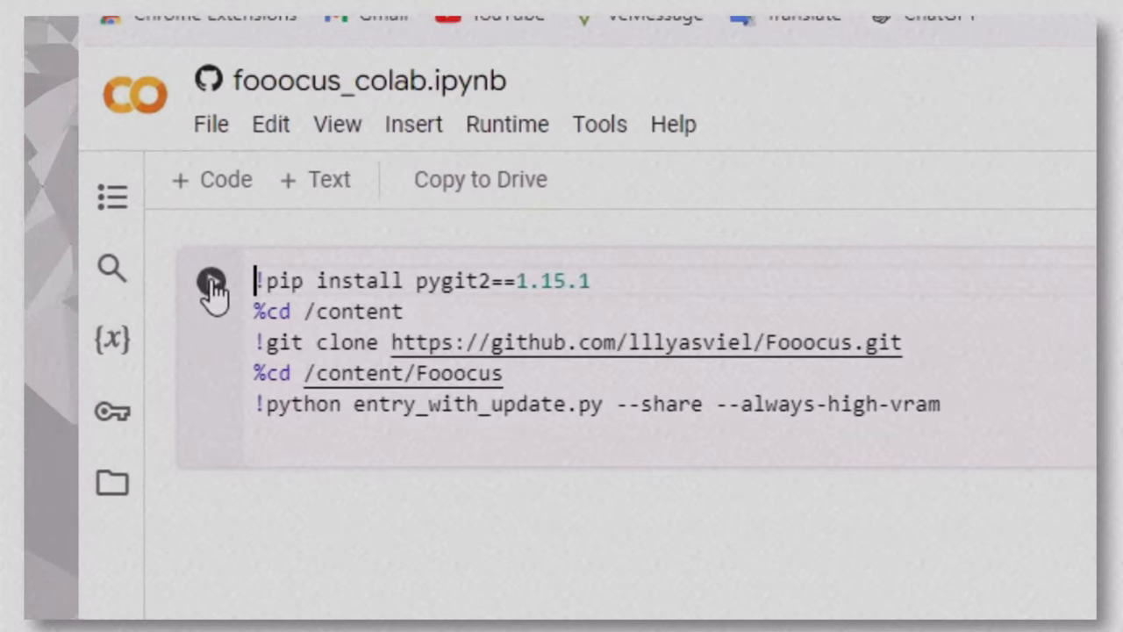
pyautogui.moveTo(214, 287)
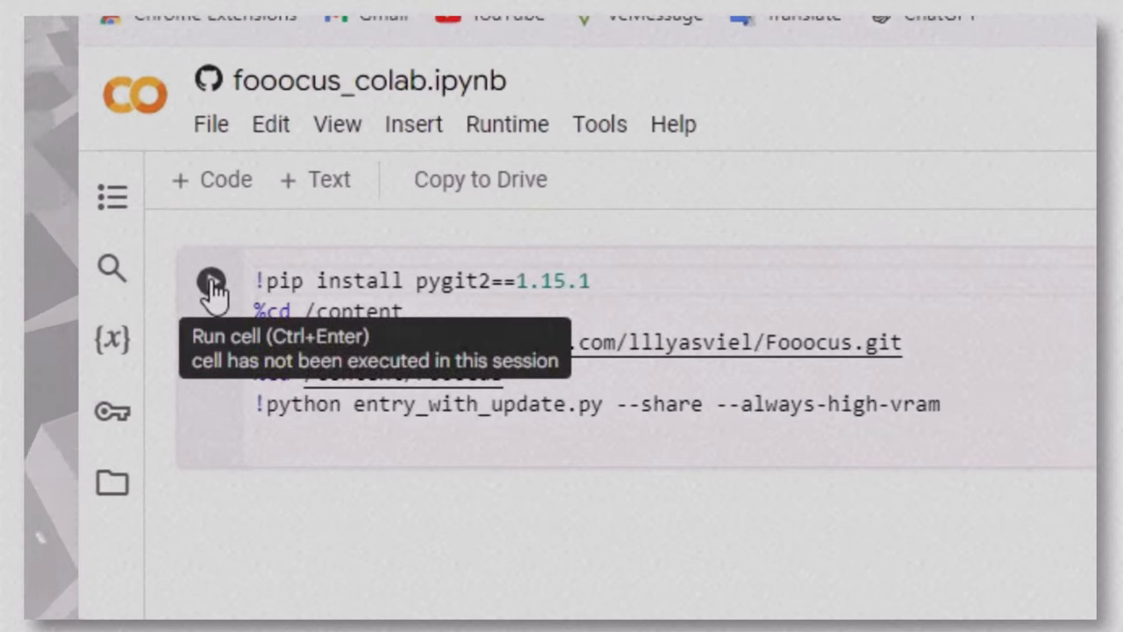
# Step: Run the Fooocus setup cell despite the untrusted-notebook warning and open the printed gradio.live link
pyautogui.click(213, 288)
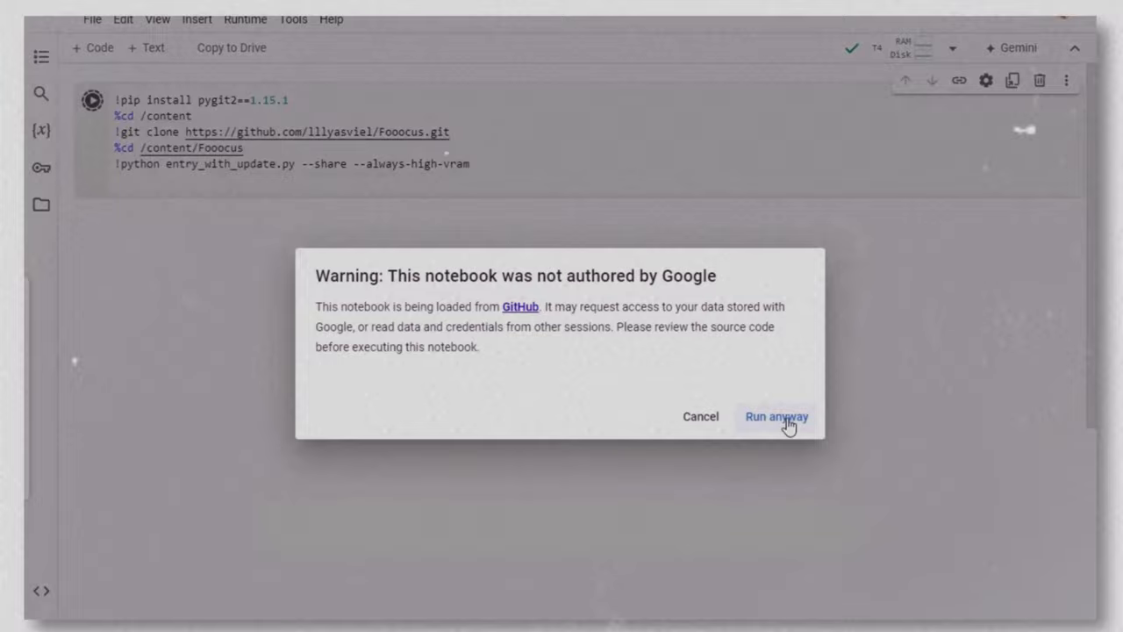
pyautogui.click(776, 416)
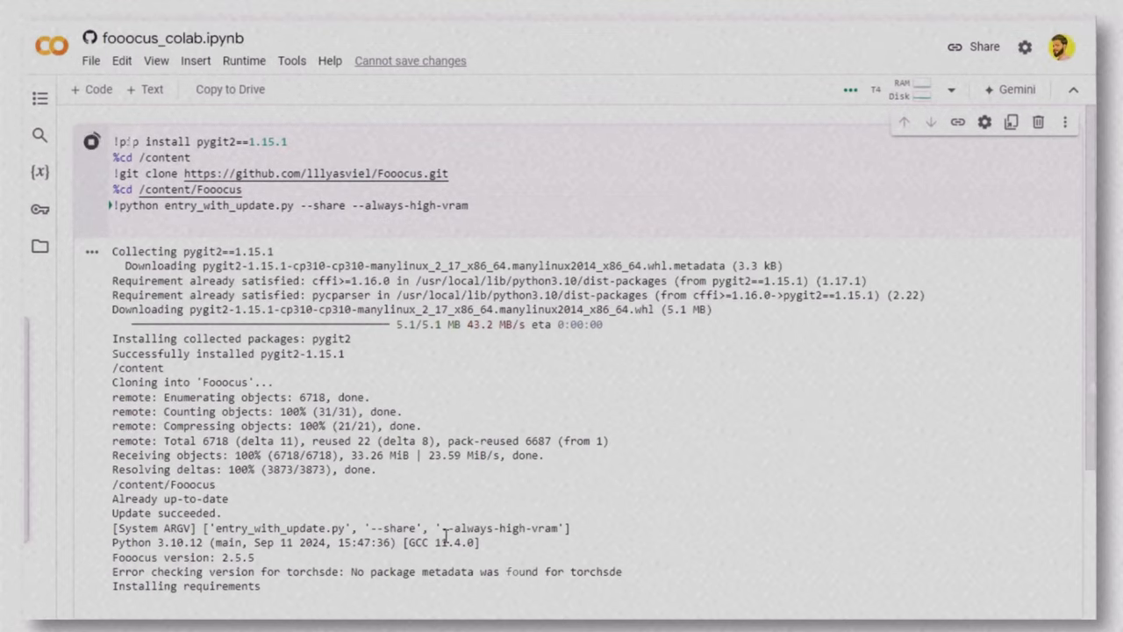
pyautogui.scroll(-3)
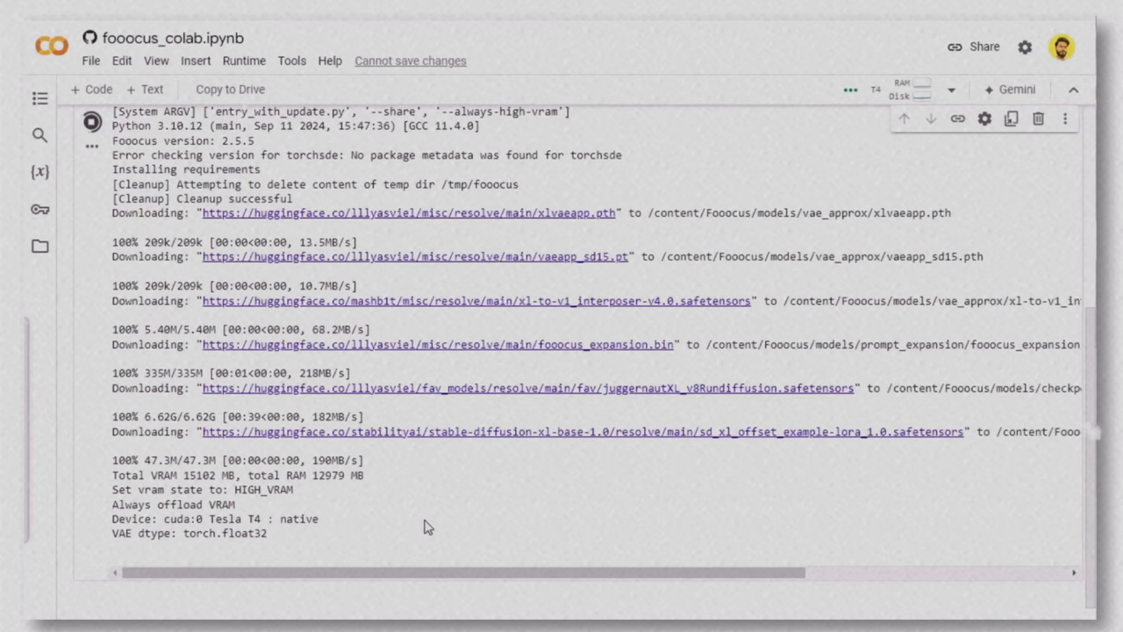
pyautogui.moveTo(417, 426)
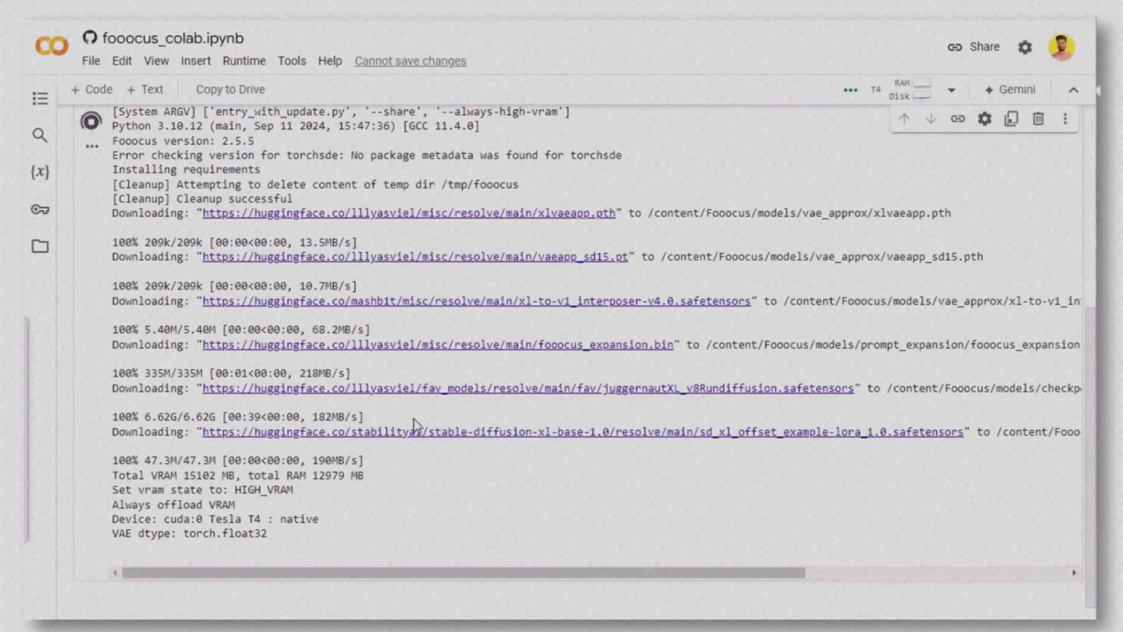
pyautogui.scroll(-3)
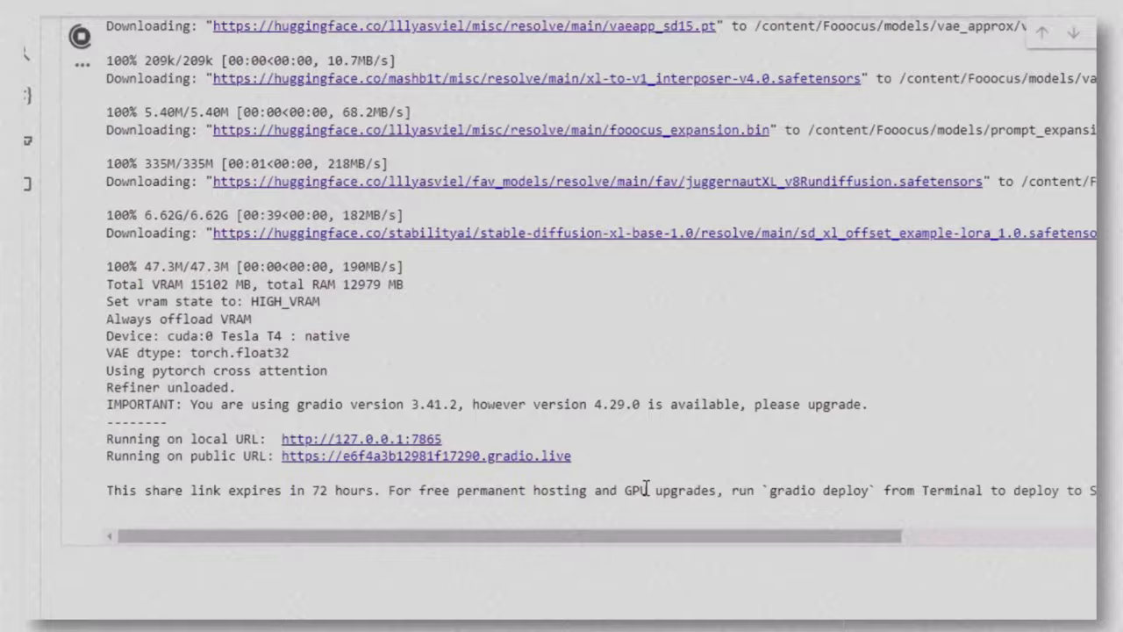
pyautogui.scroll(-3)
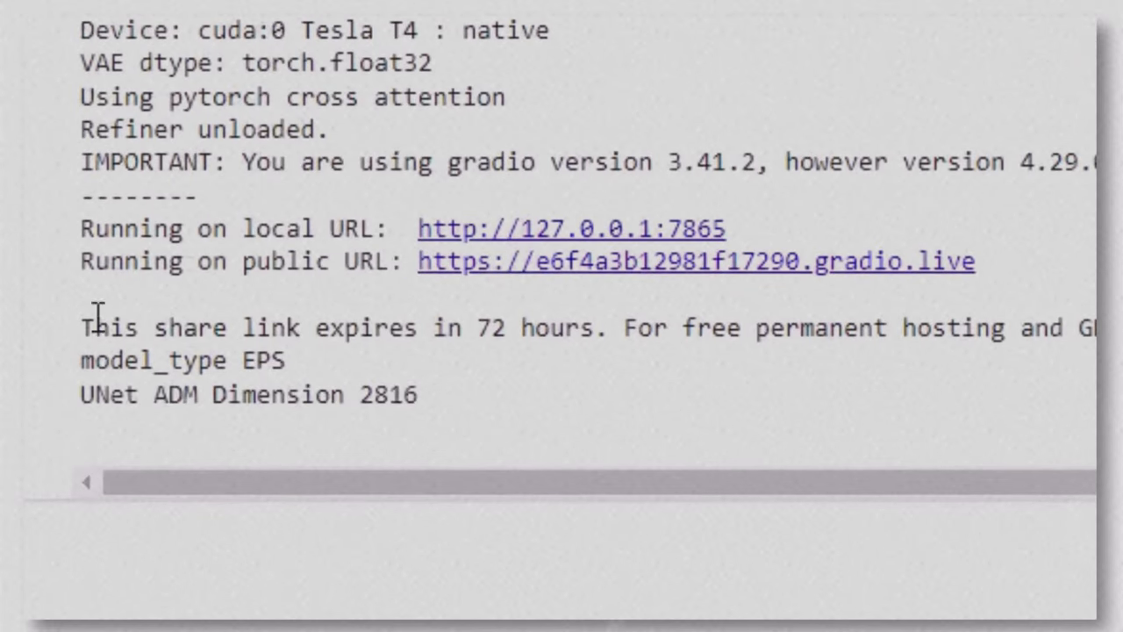
pyautogui.doubleClick(228, 228)
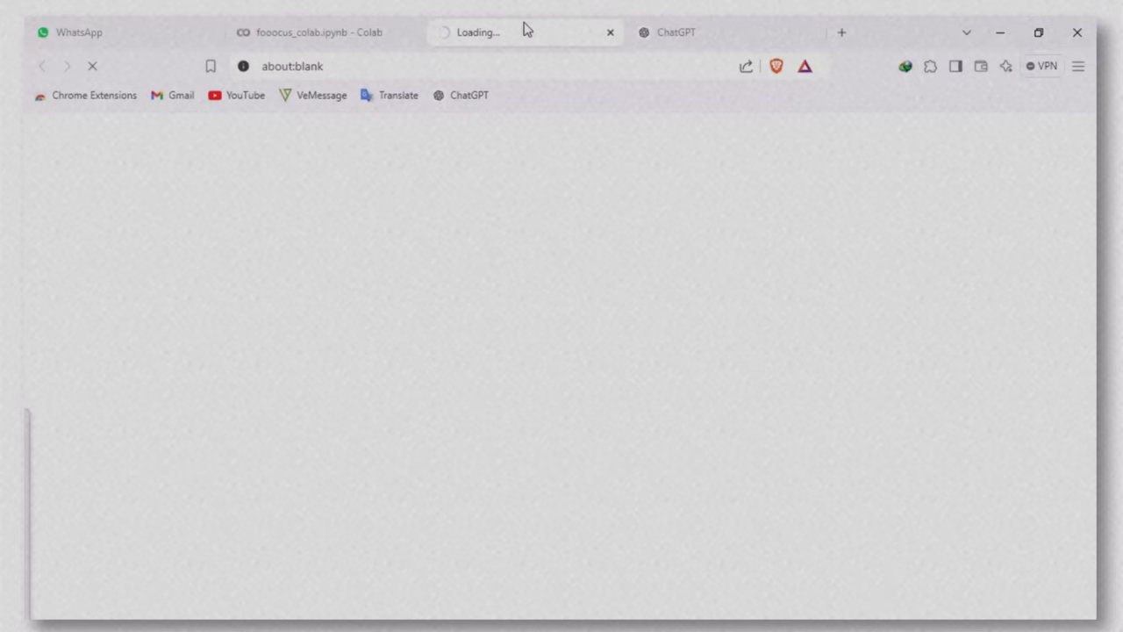
pyautogui.moveTo(684, 32)
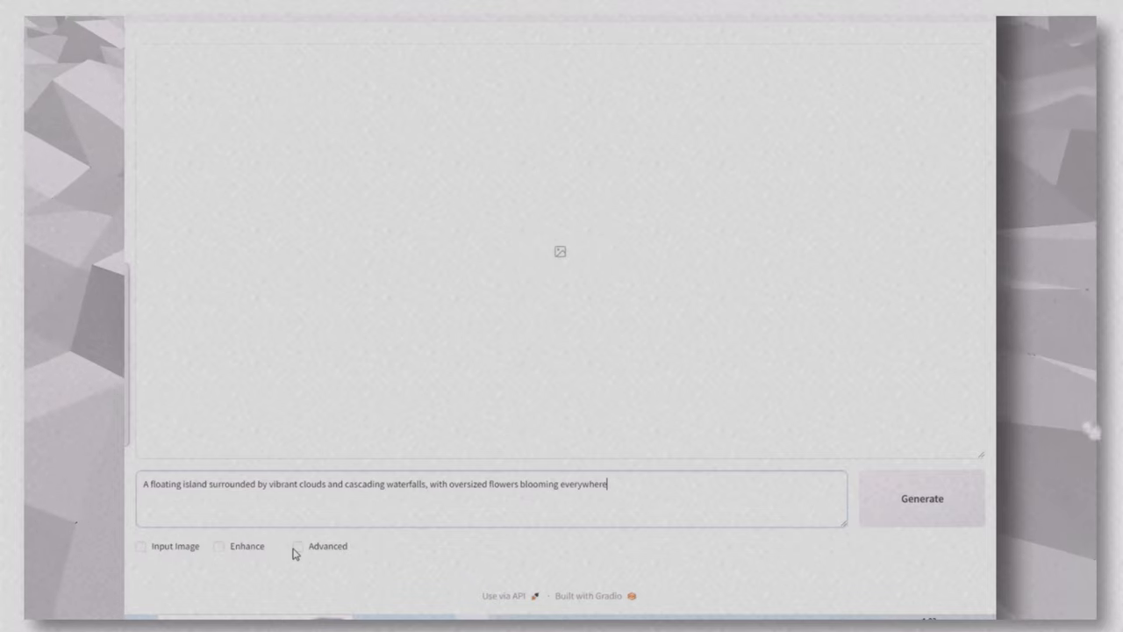
# Step: Reveal the advanced settings and set the aspect ratio to 832×1216 portrait
pyautogui.click(299, 546)
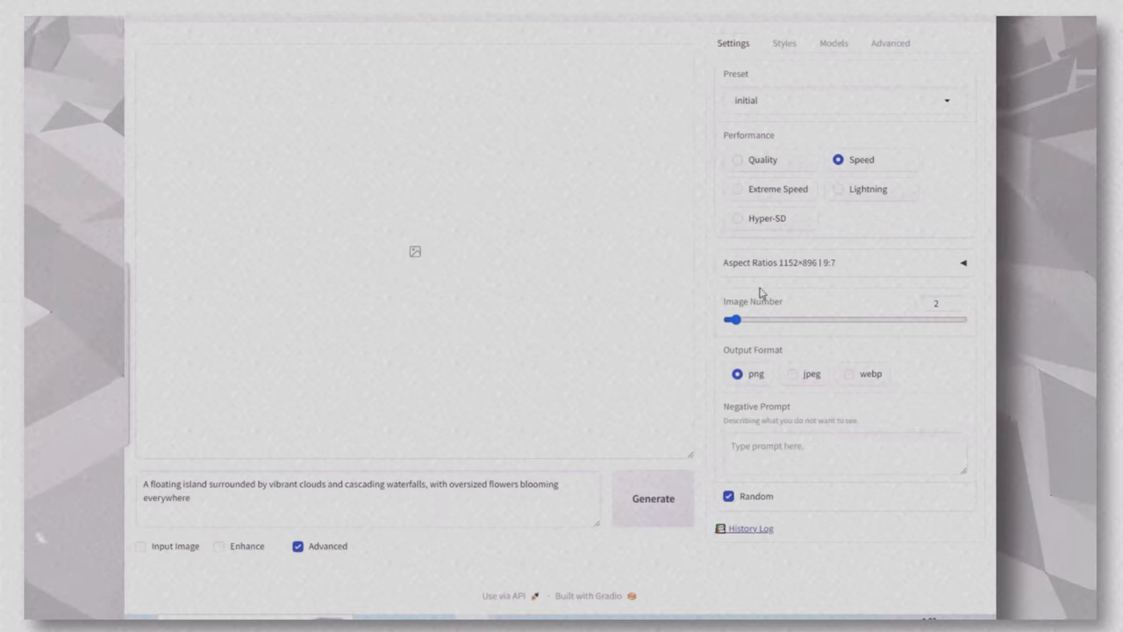
pyautogui.moveTo(937, 309)
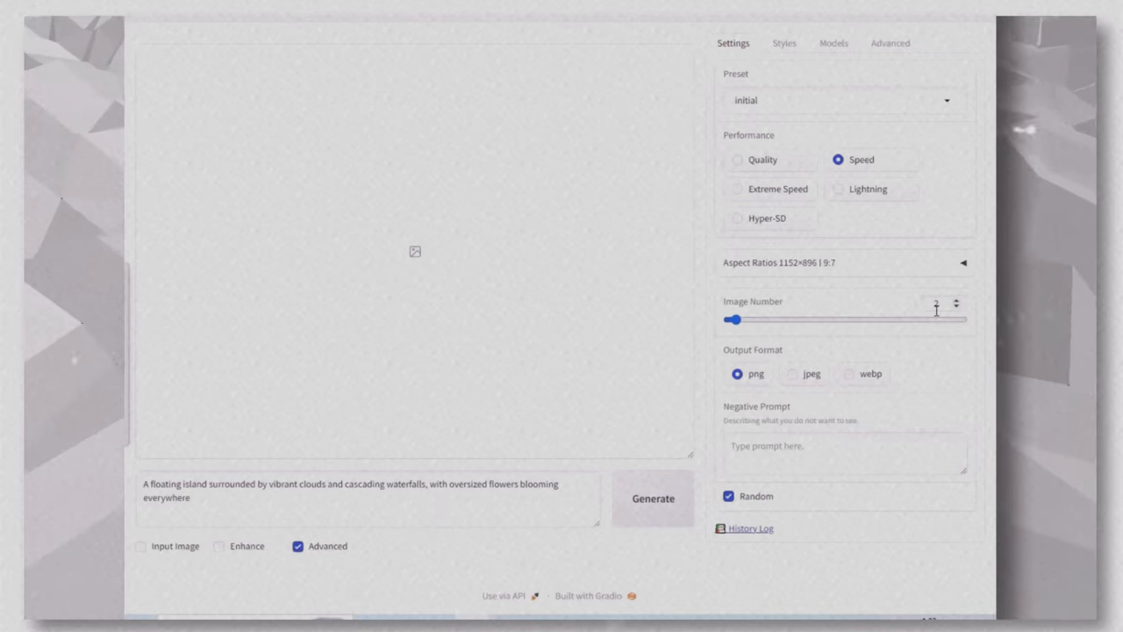
pyautogui.click(955, 307)
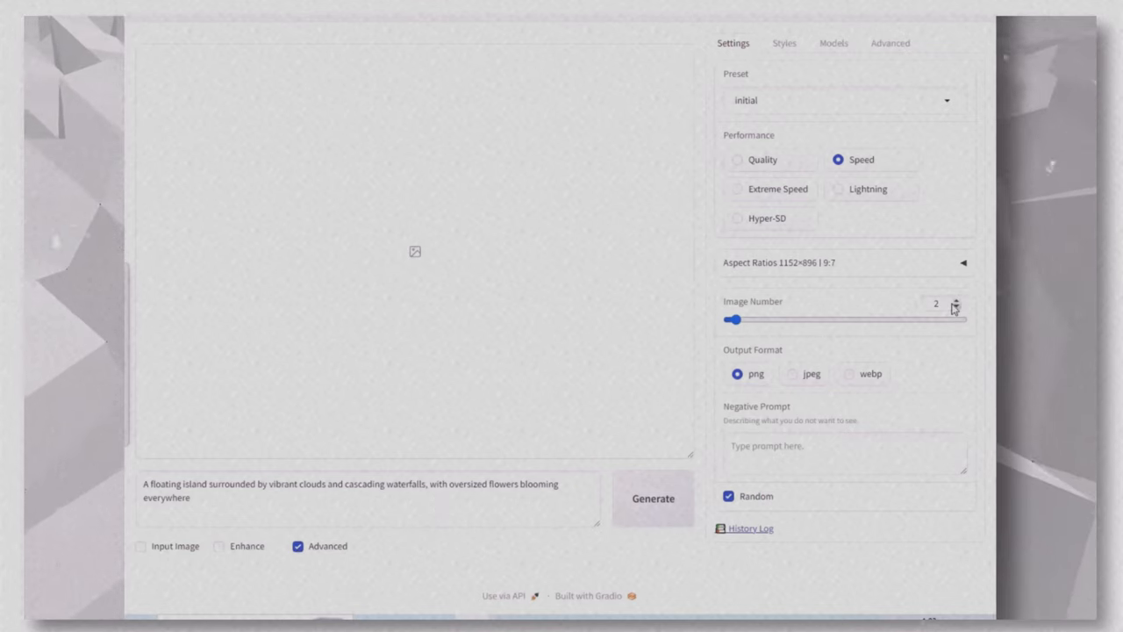
pyautogui.click(955, 305)
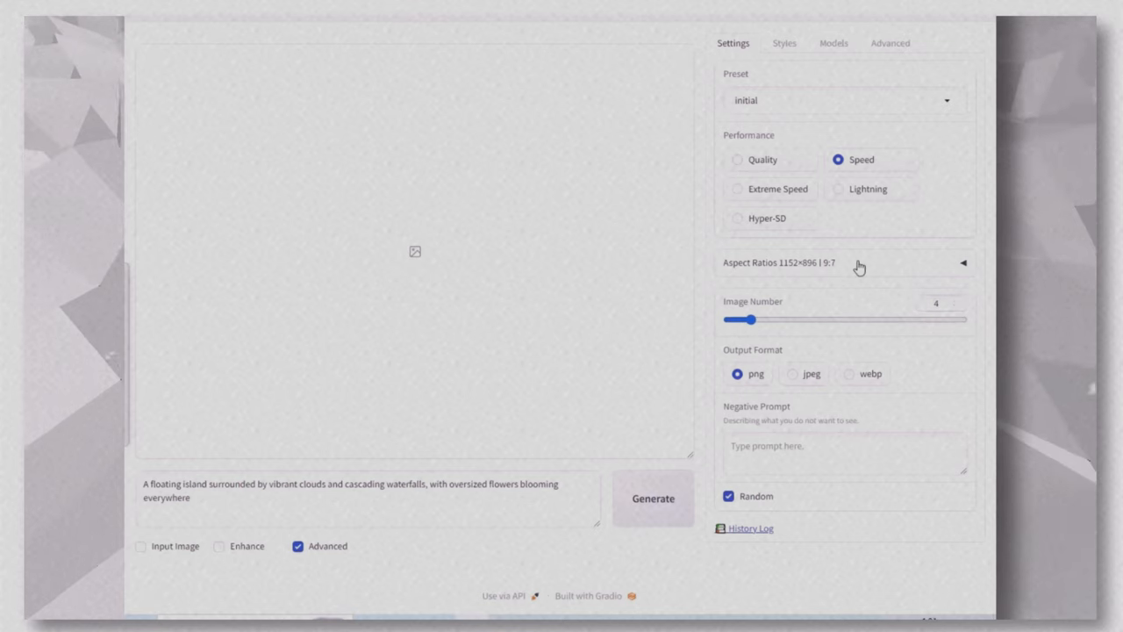
pyautogui.click(961, 263)
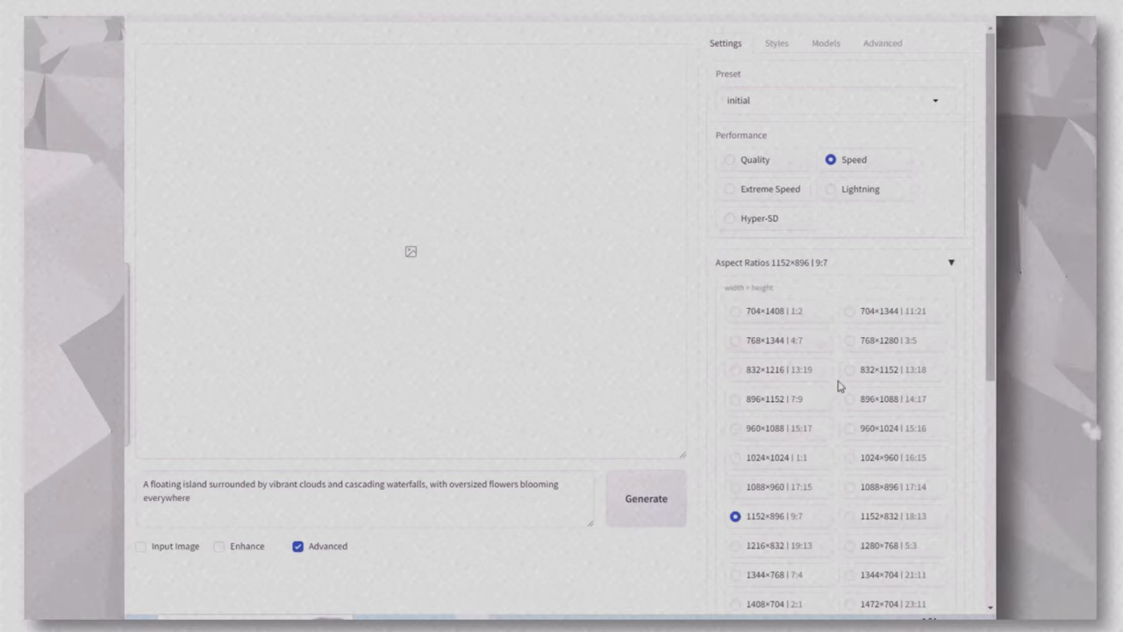
pyautogui.click(735, 340)
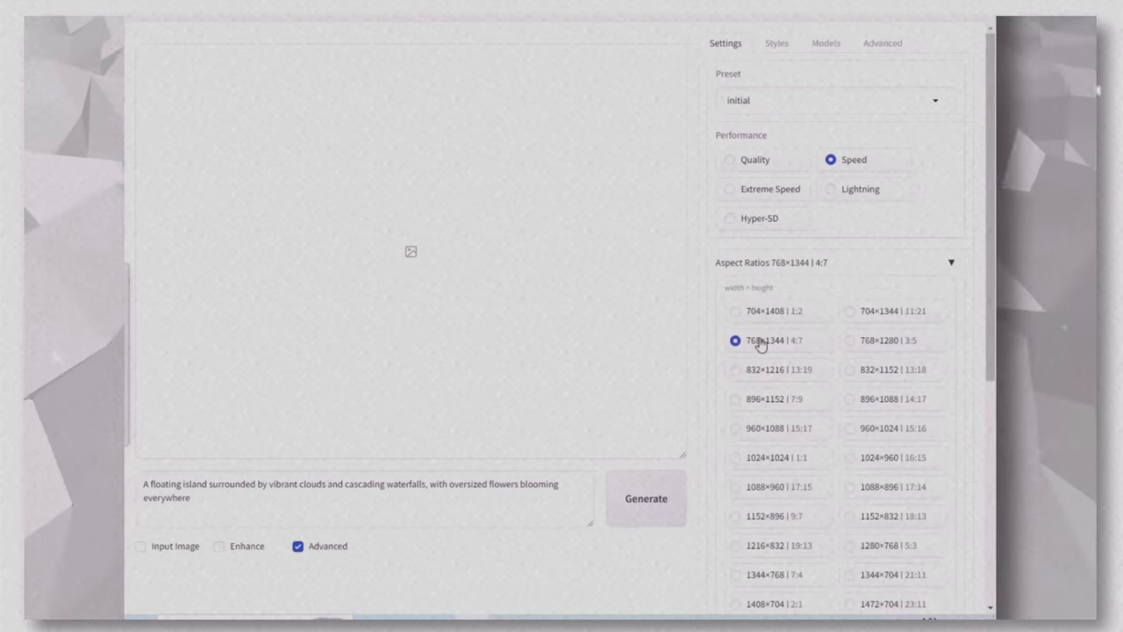
pyautogui.click(736, 368)
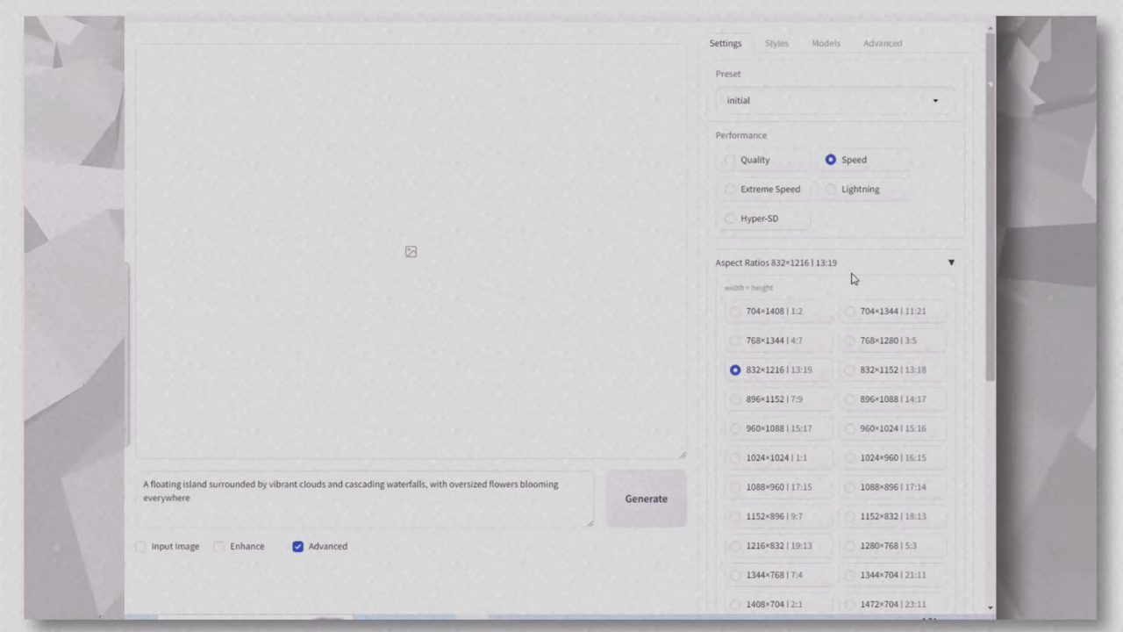
pyautogui.moveTo(759, 191)
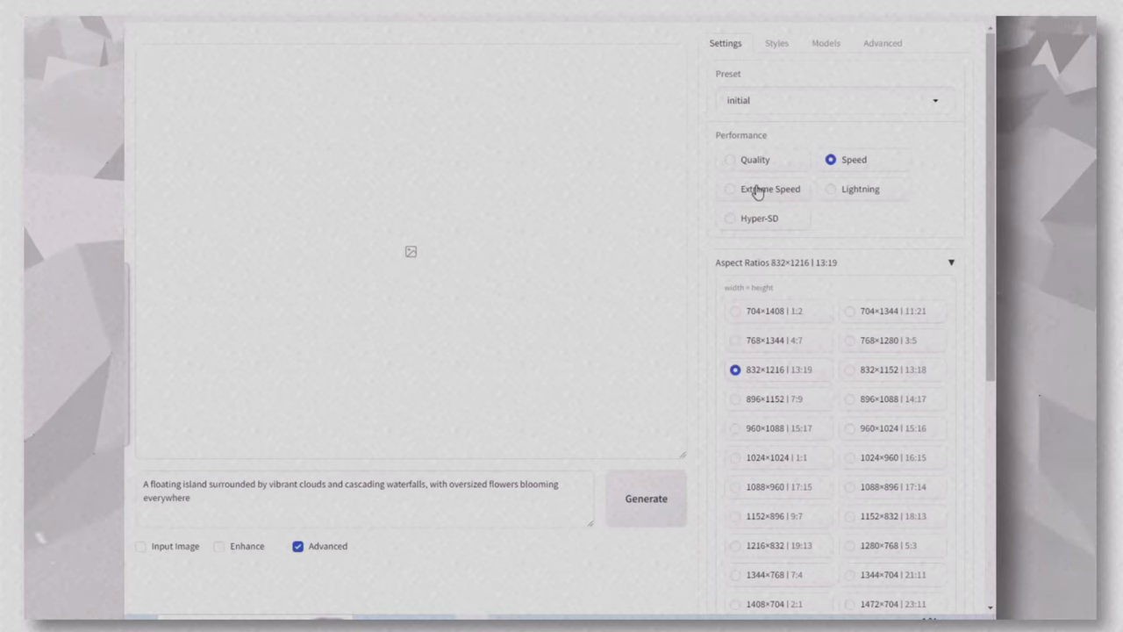
# Step: Set generation performance to Extreme Speed
pyautogui.click(730, 158)
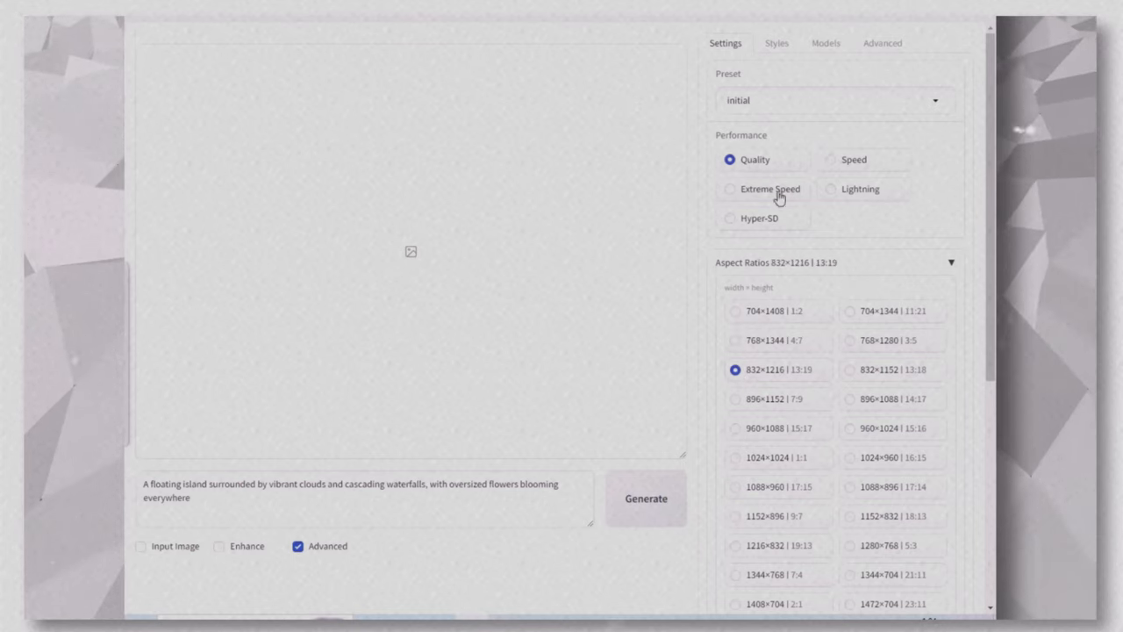
pyautogui.click(730, 189)
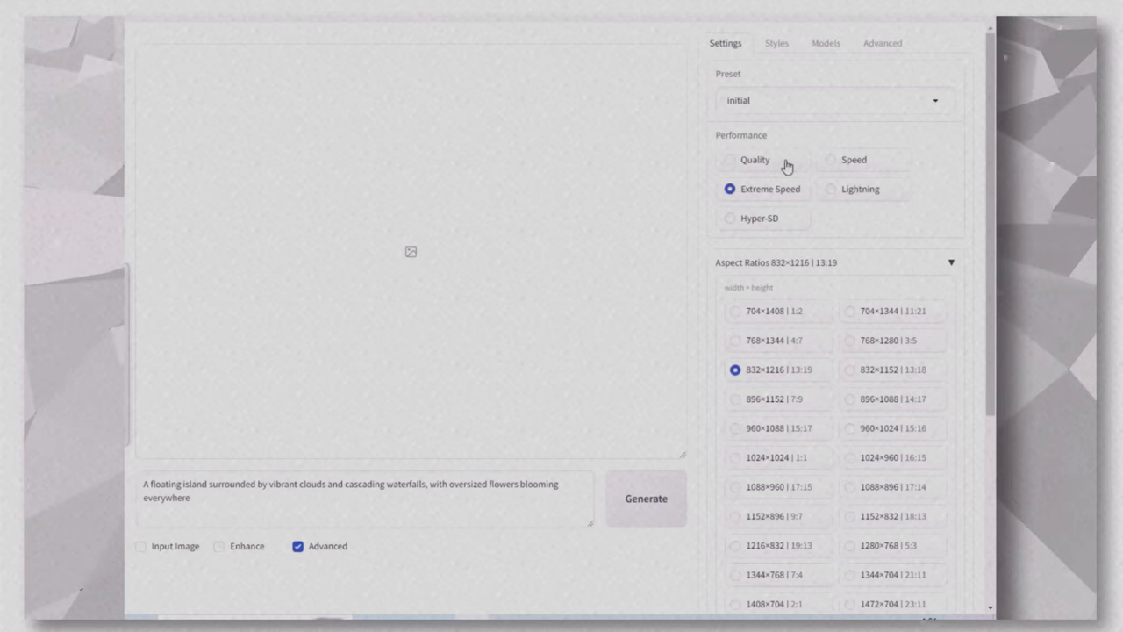
pyautogui.click(783, 42)
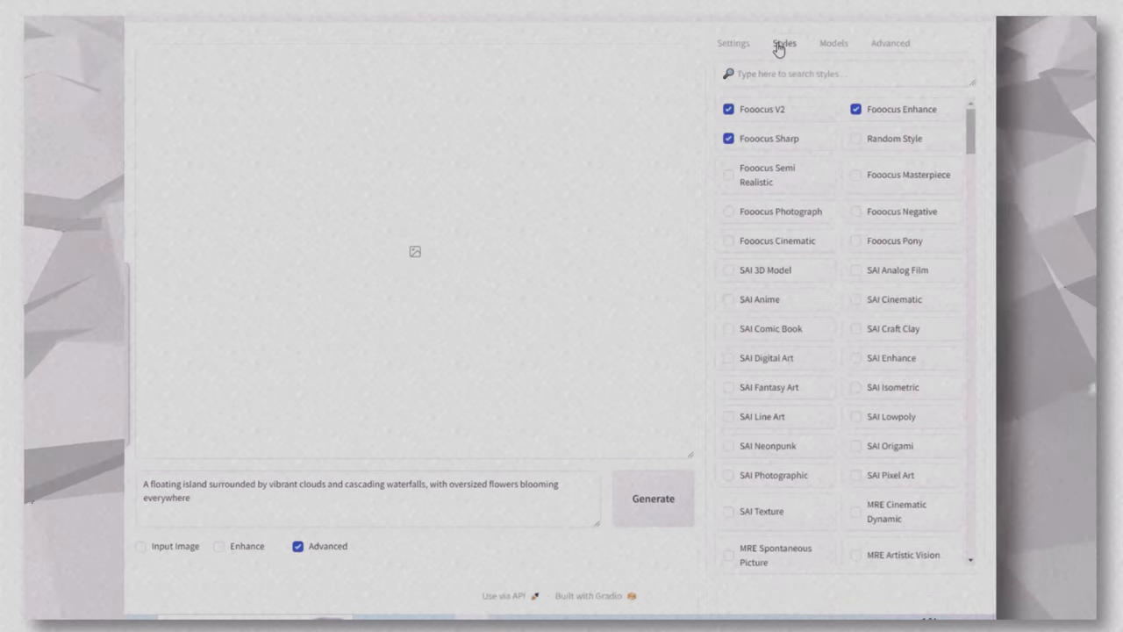
pyautogui.moveTo(751, 112)
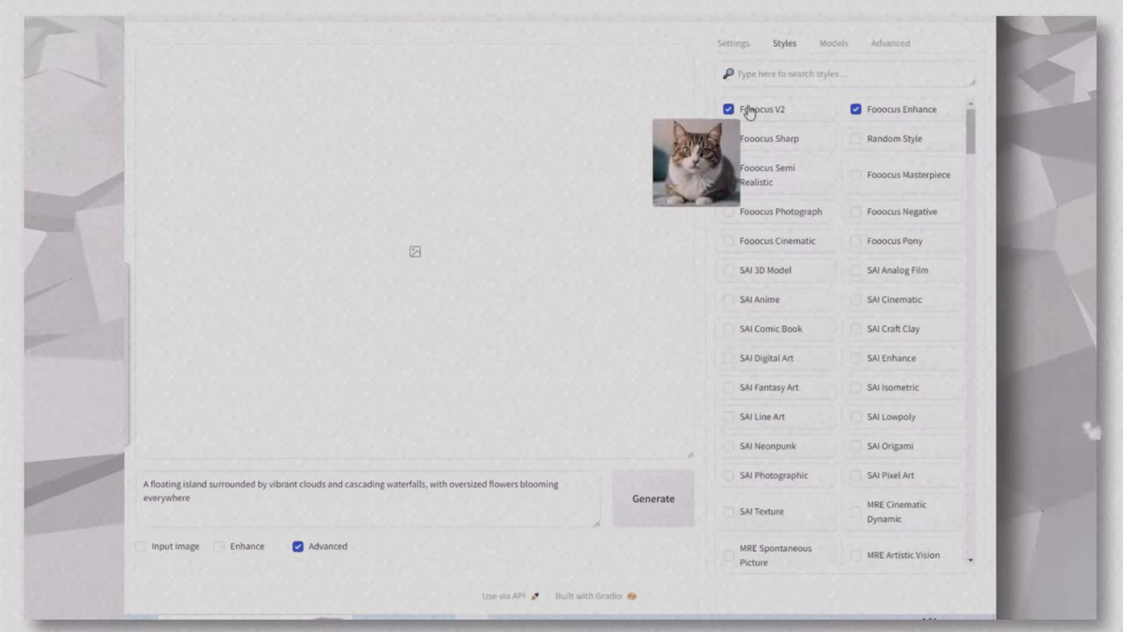
# Step: Tick the Fooocus Photograph style alongside V2, Enhance and Sharp
pyautogui.click(729, 137)
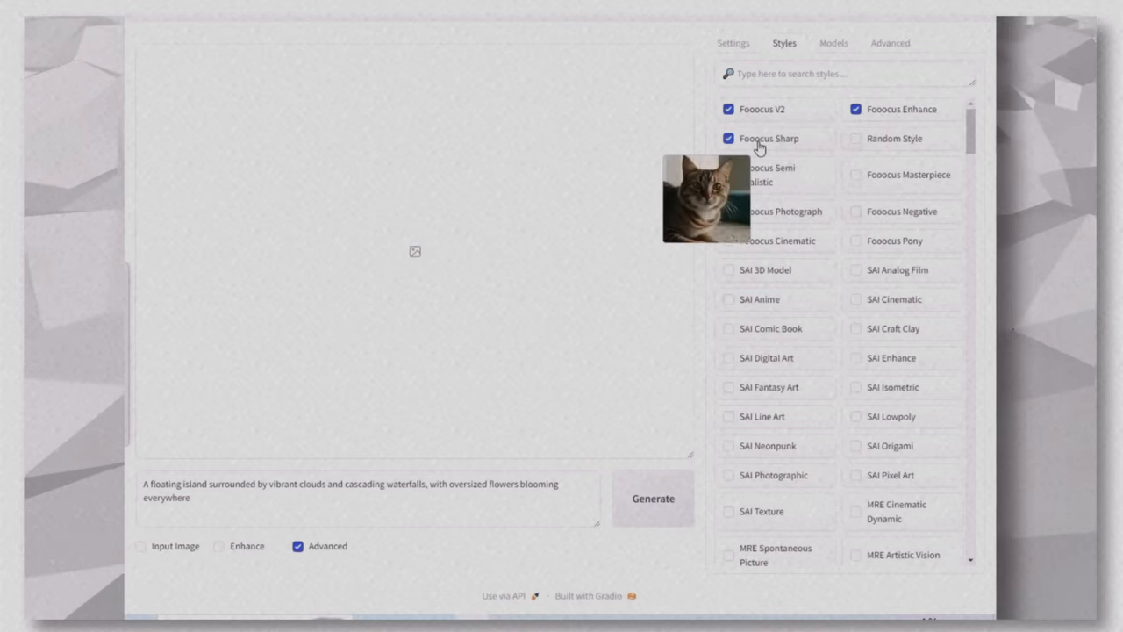
pyautogui.moveTo(913, 176)
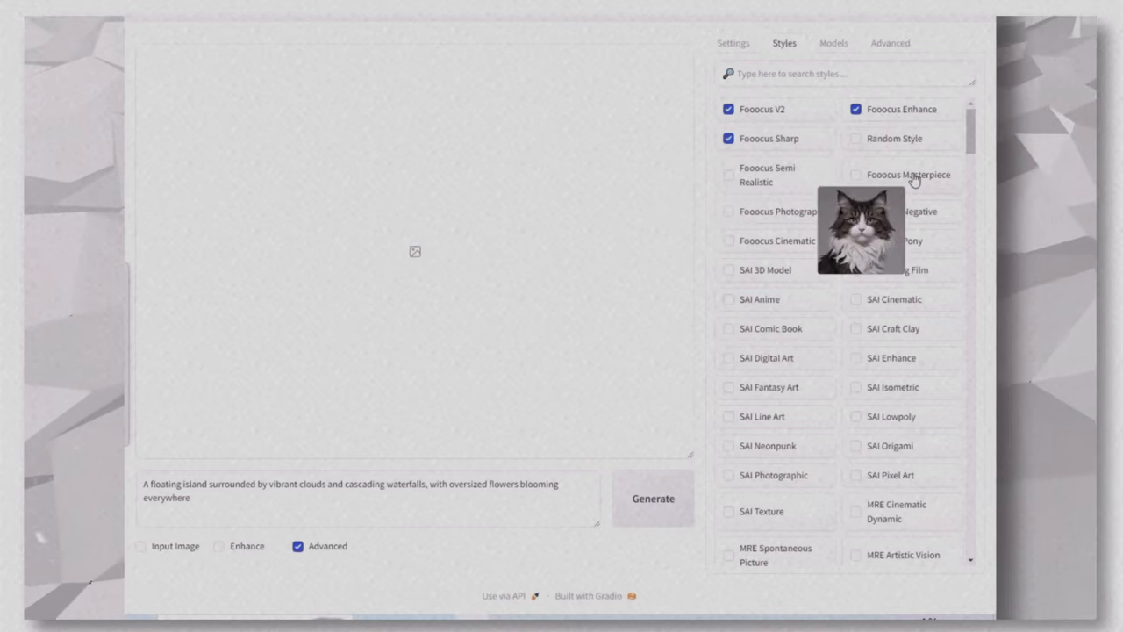
pyautogui.moveTo(790, 217)
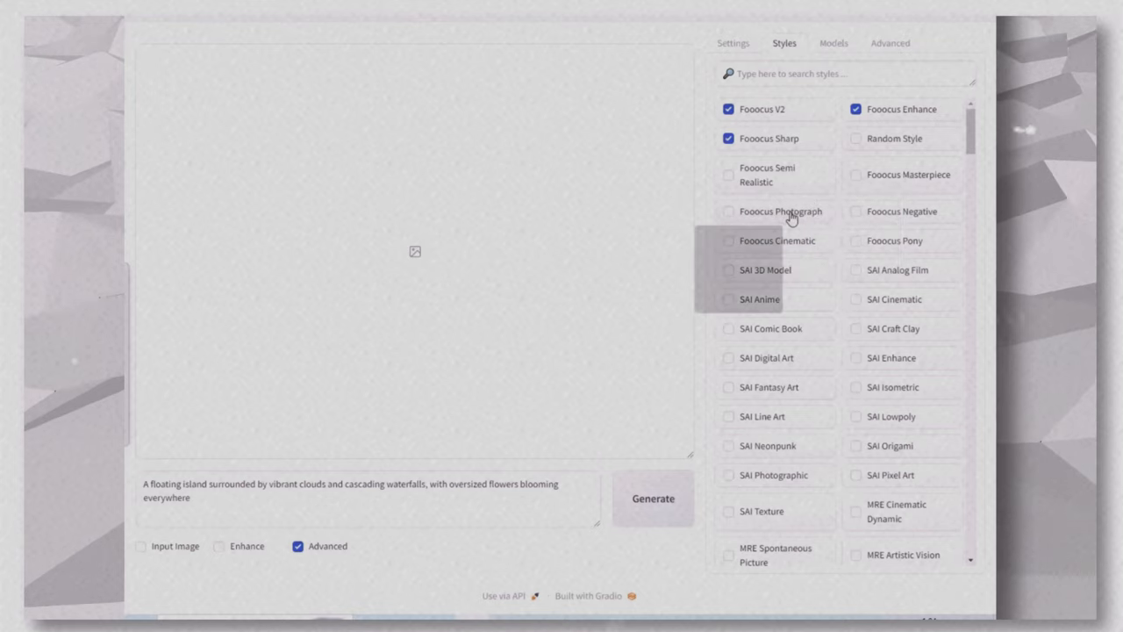
pyautogui.click(728, 210)
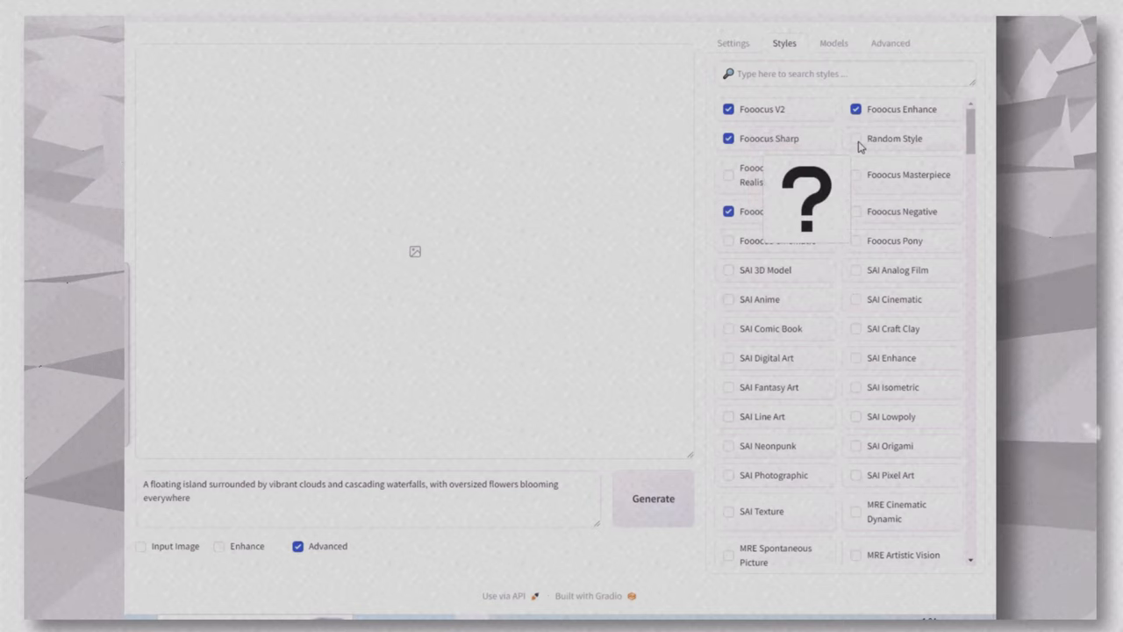
pyautogui.moveTo(737, 397)
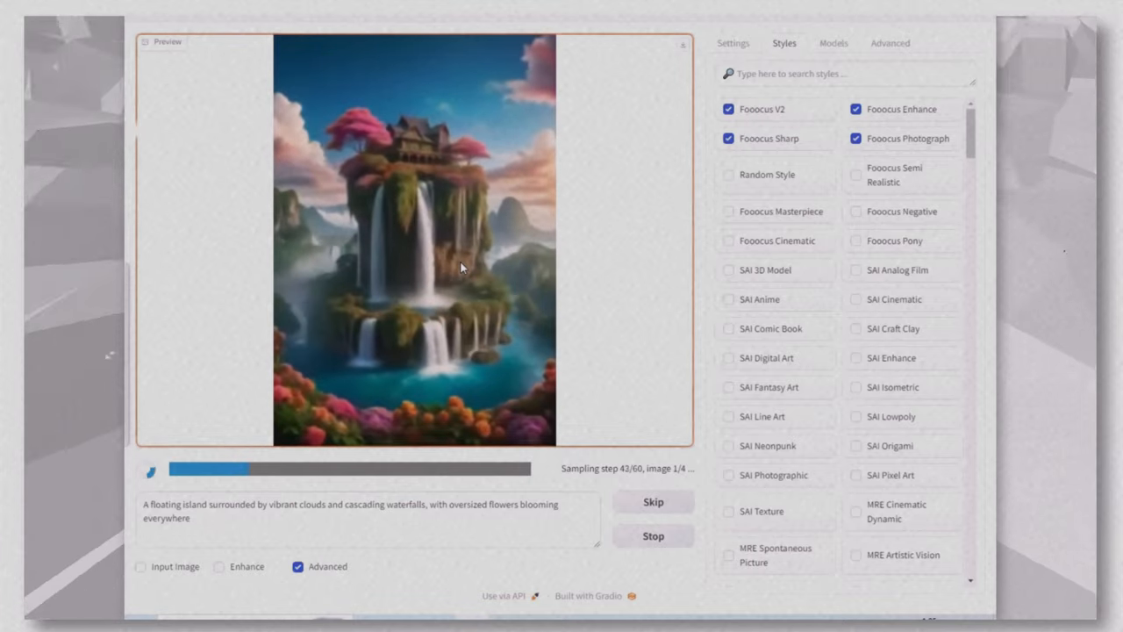
# Step: View the generated floating-island waterfall image enlarged, then return to the gallery
pyautogui.click(414, 237)
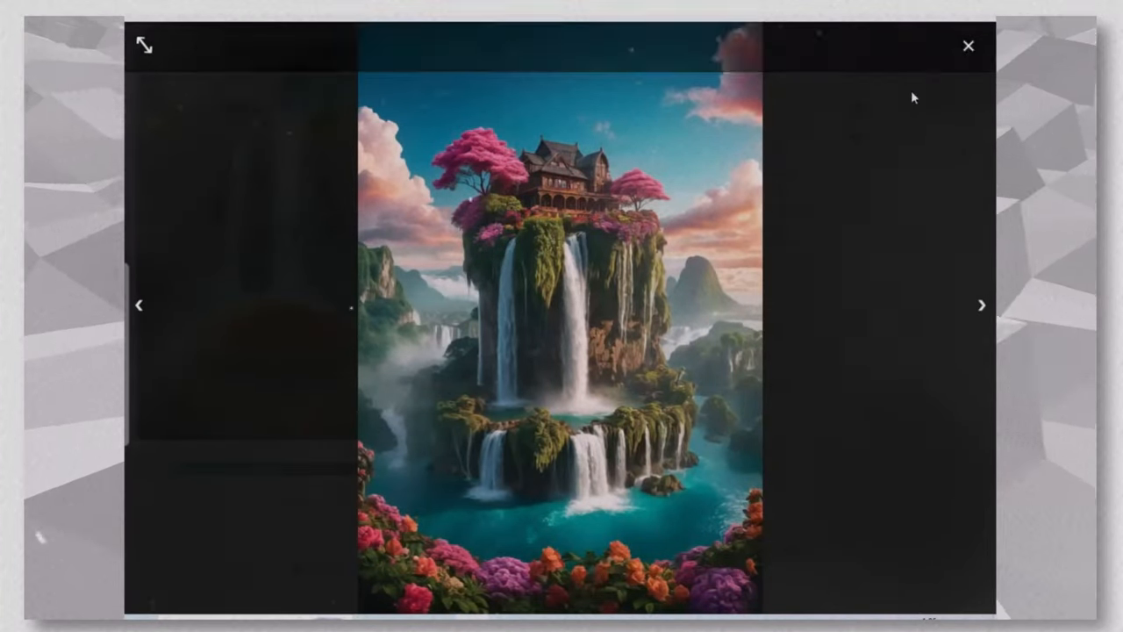
pyautogui.click(969, 46)
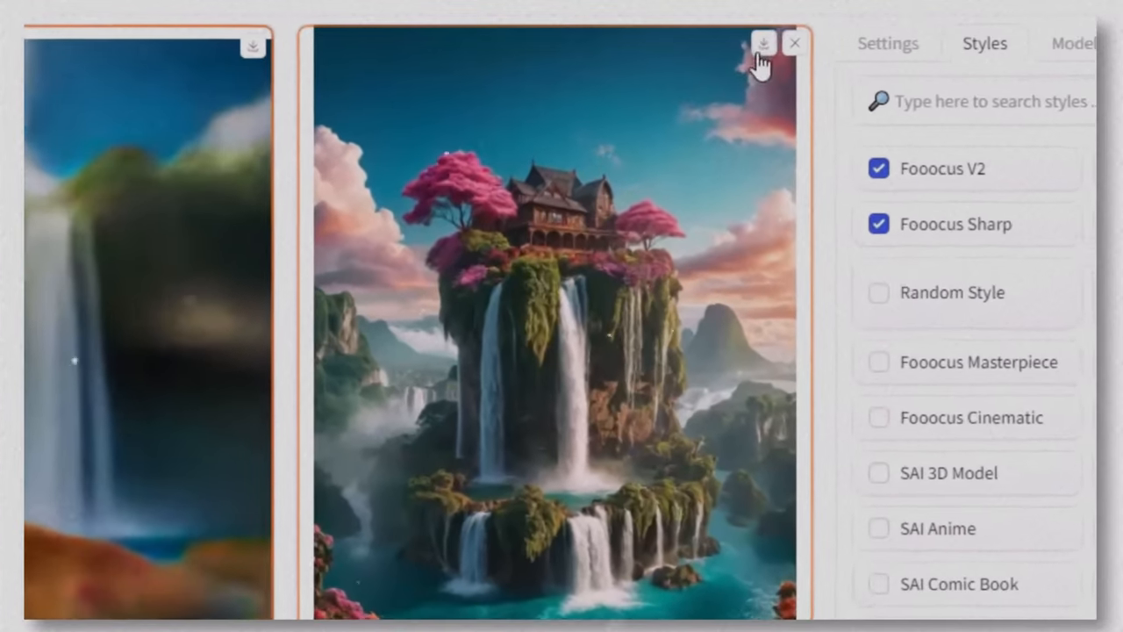
# Step: Download the waterfall image and save it as a PNG file on the Desktop
pyautogui.click(763, 42)
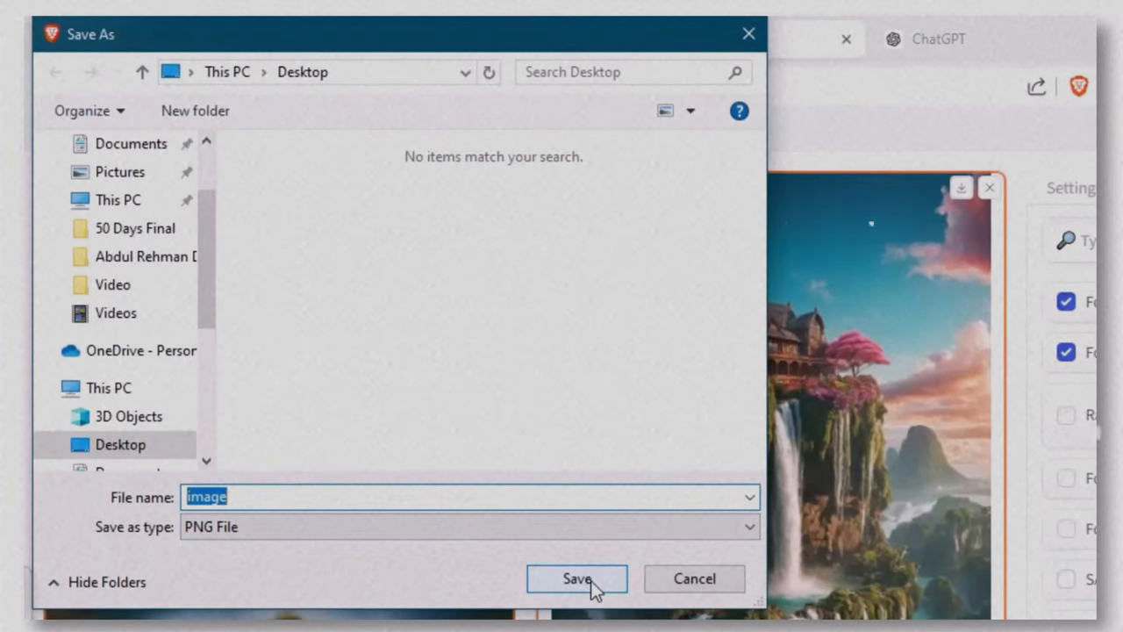
pyautogui.click(575, 579)
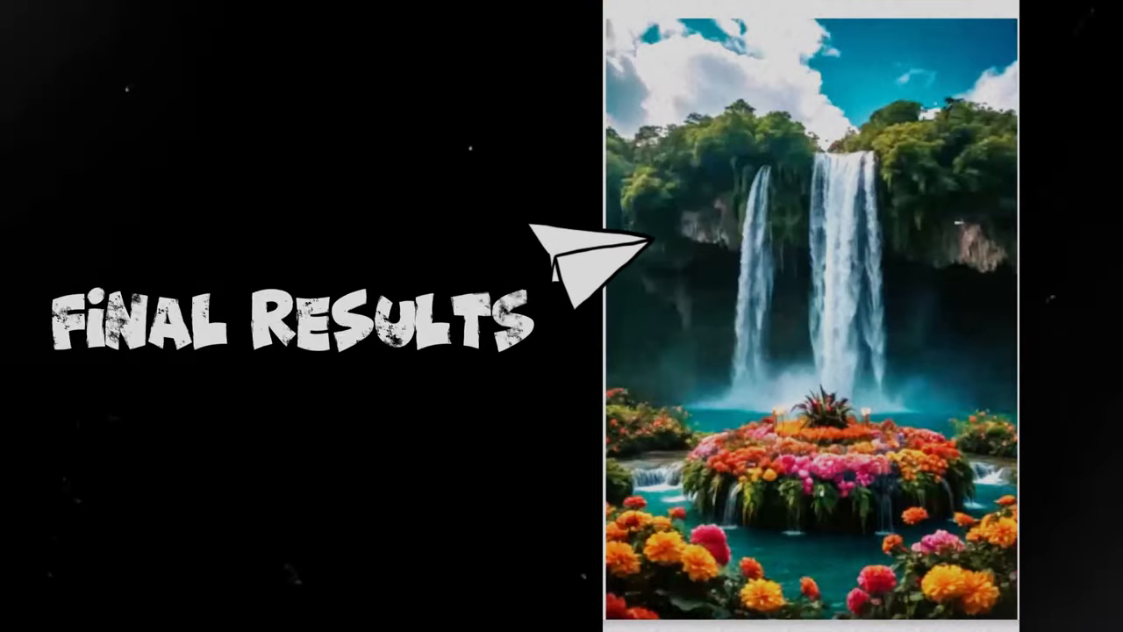